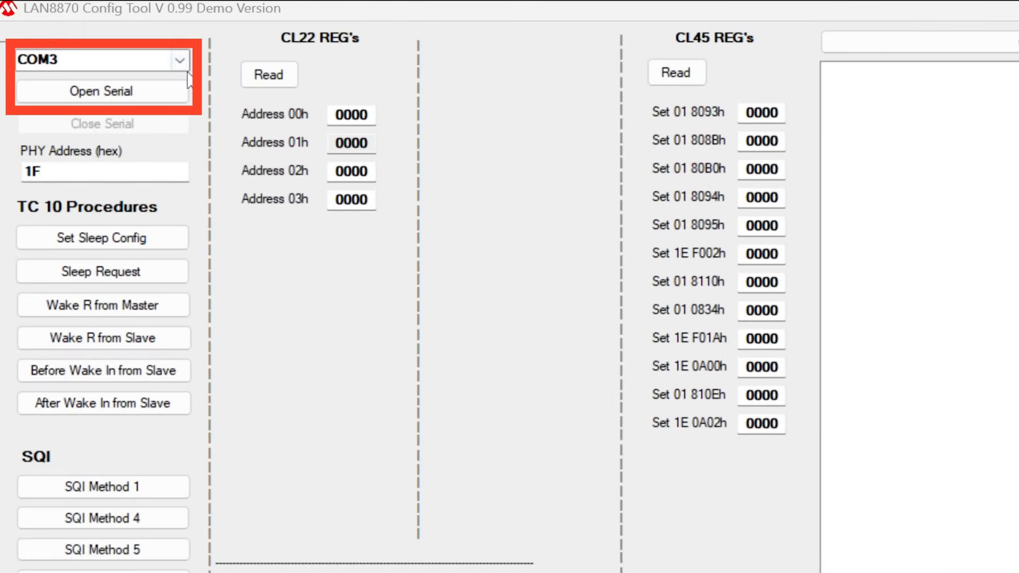
# Step: Connect over COM3, read the CL22 and CL45 registers, and begin loading a leader script
pyautogui.click(102, 91)
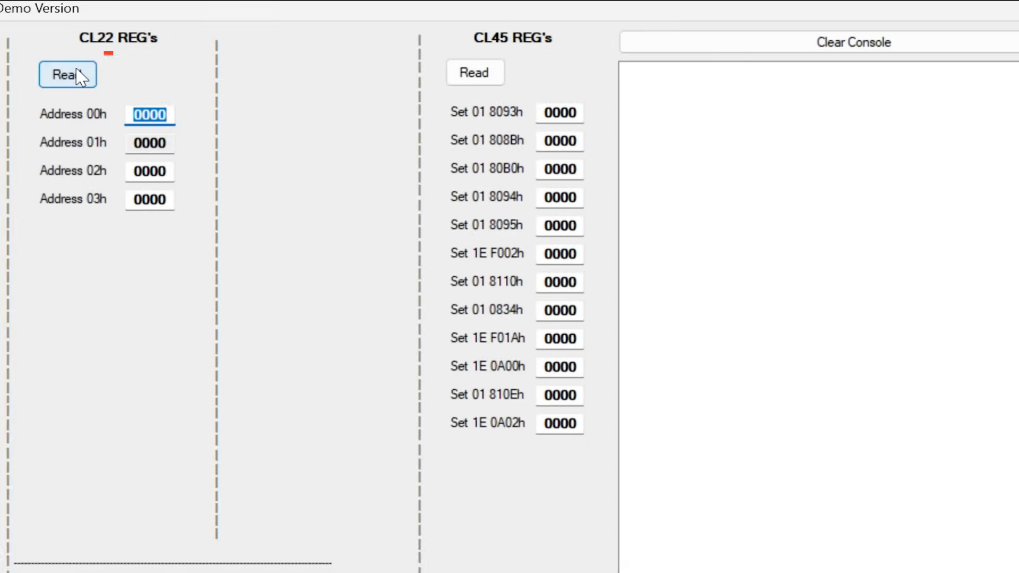
pyautogui.click(474, 72)
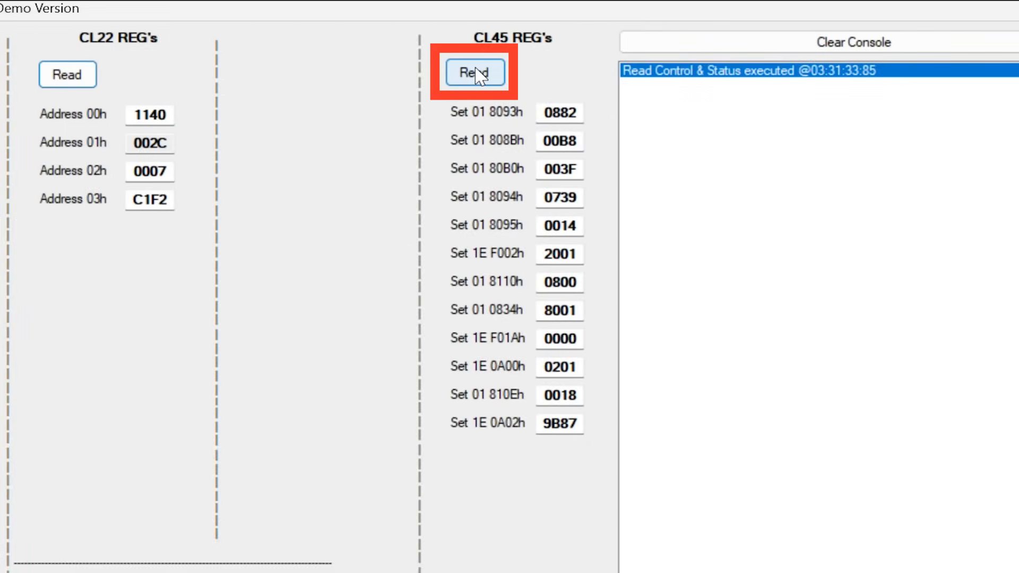
pyautogui.scroll(-3)
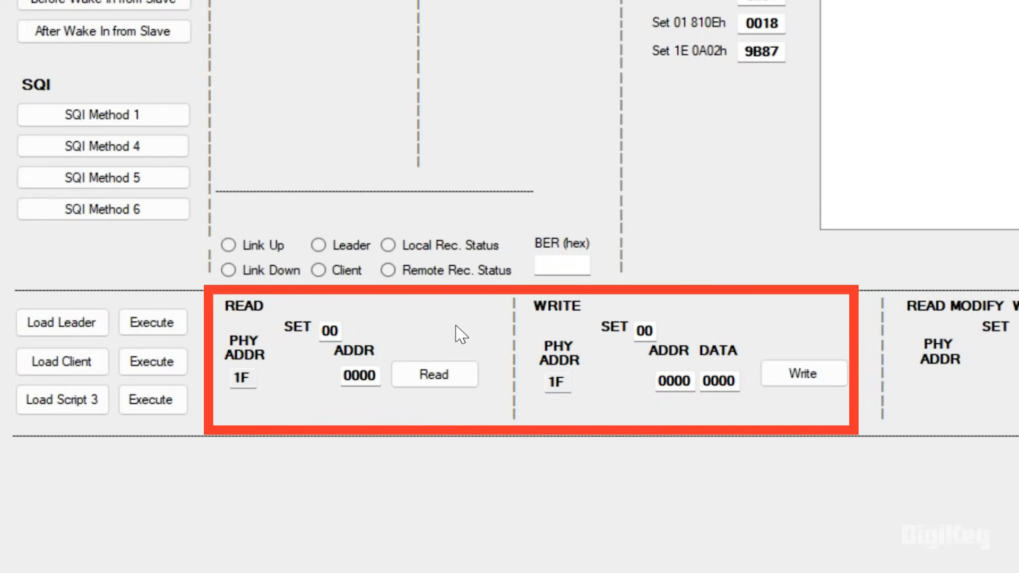
pyautogui.click(61, 322)
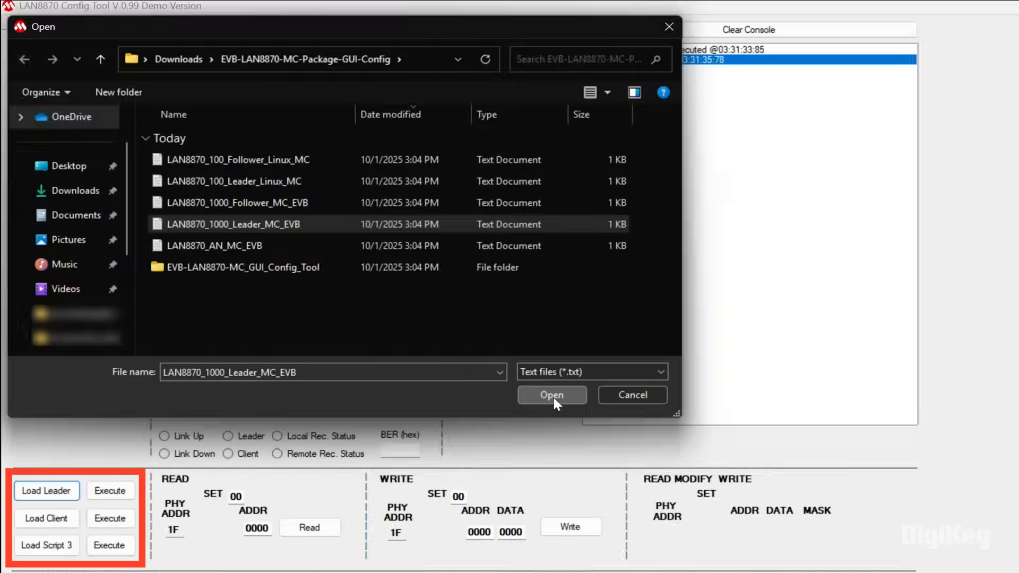